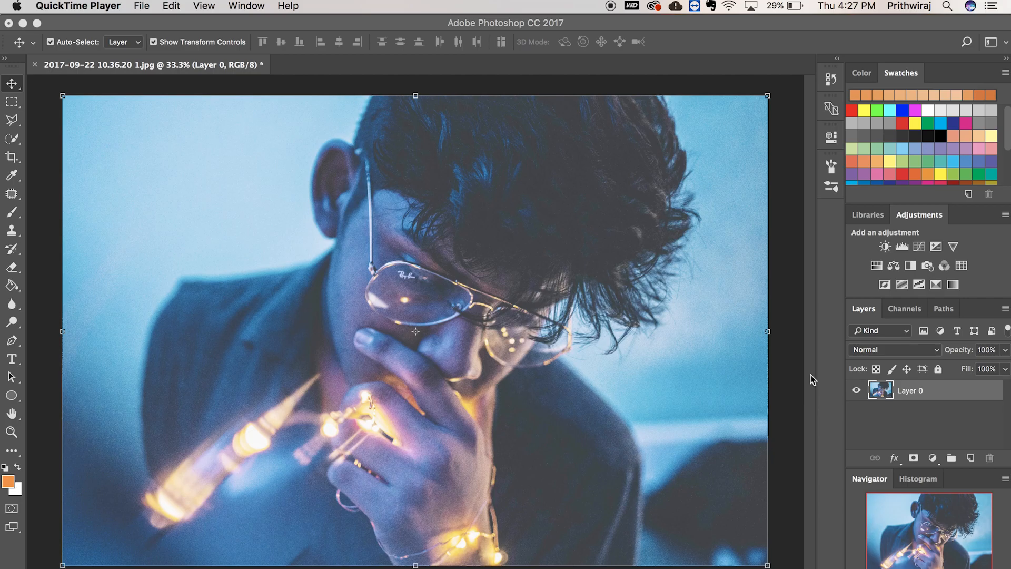
mouse_move(824, 414)
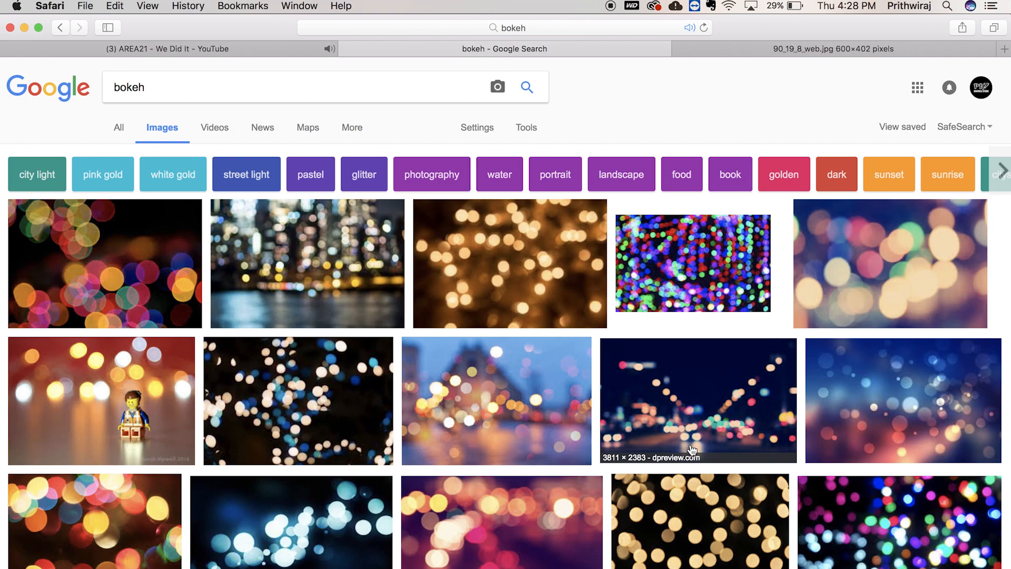
Copy the orange bokeh image from the FreeFoto results and switch back to Photoshop.
scroll(down, 3)
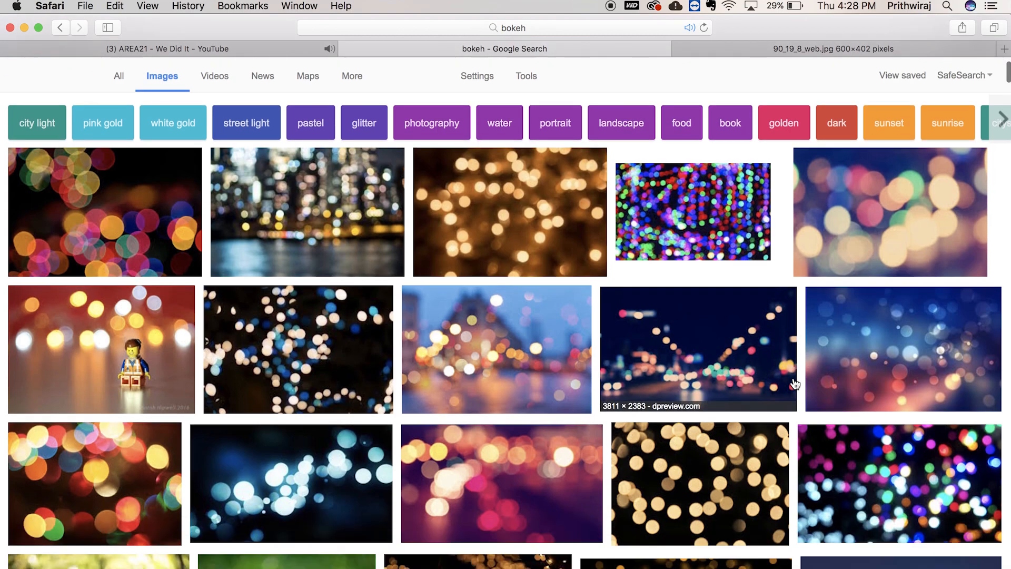
scroll(down, 3)
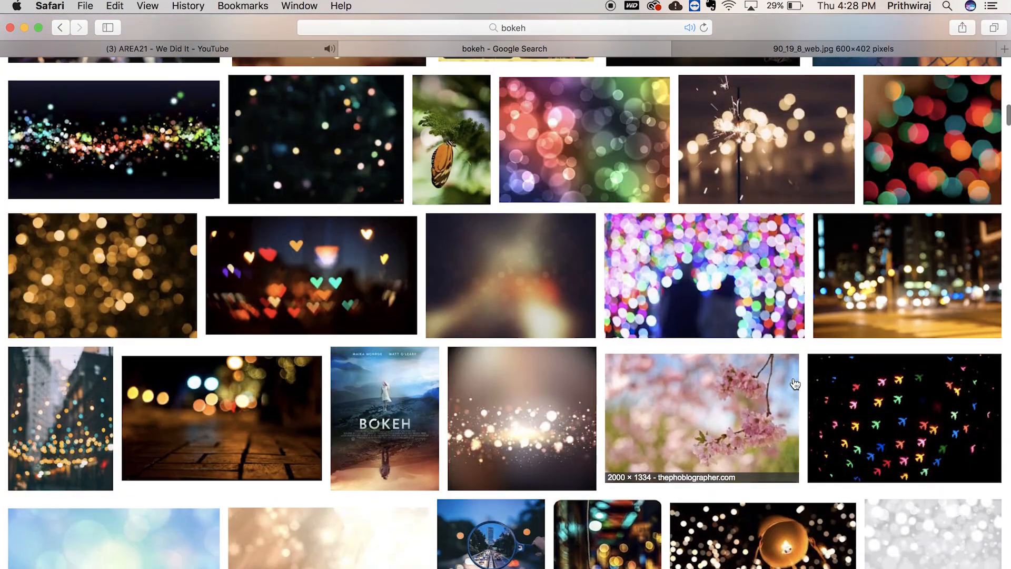
scroll(down, 3)
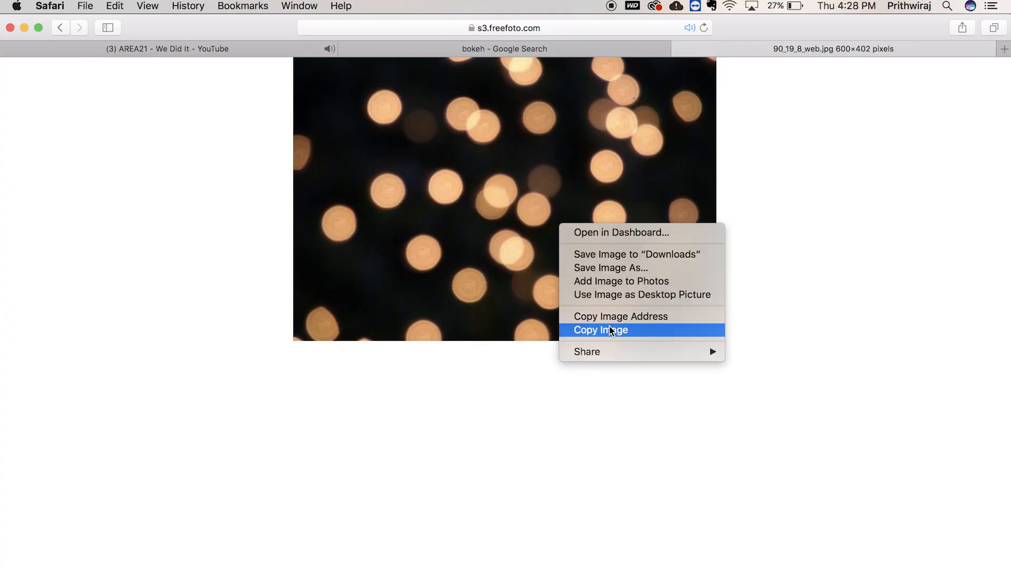
click(600, 329)
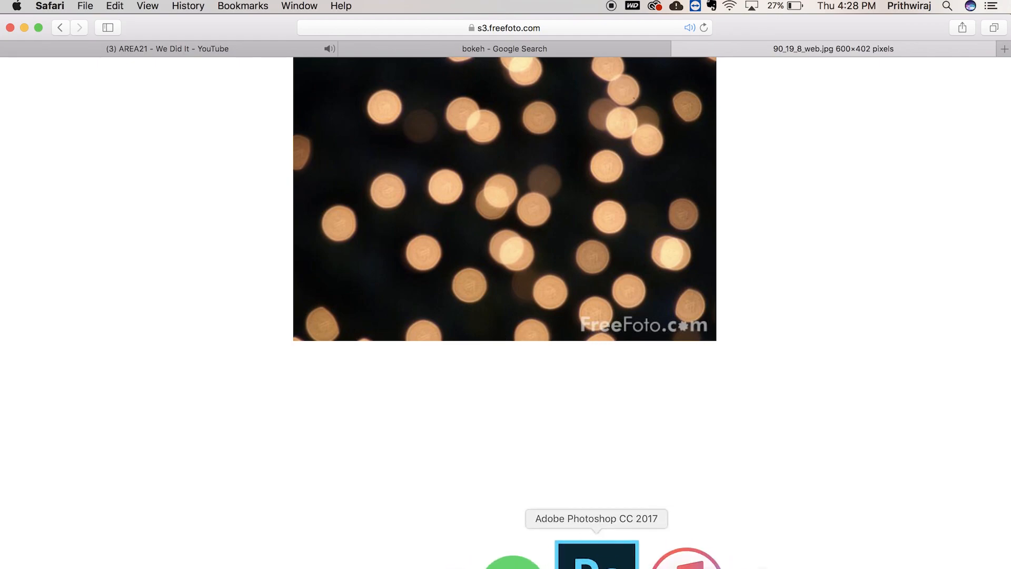
click(596, 556)
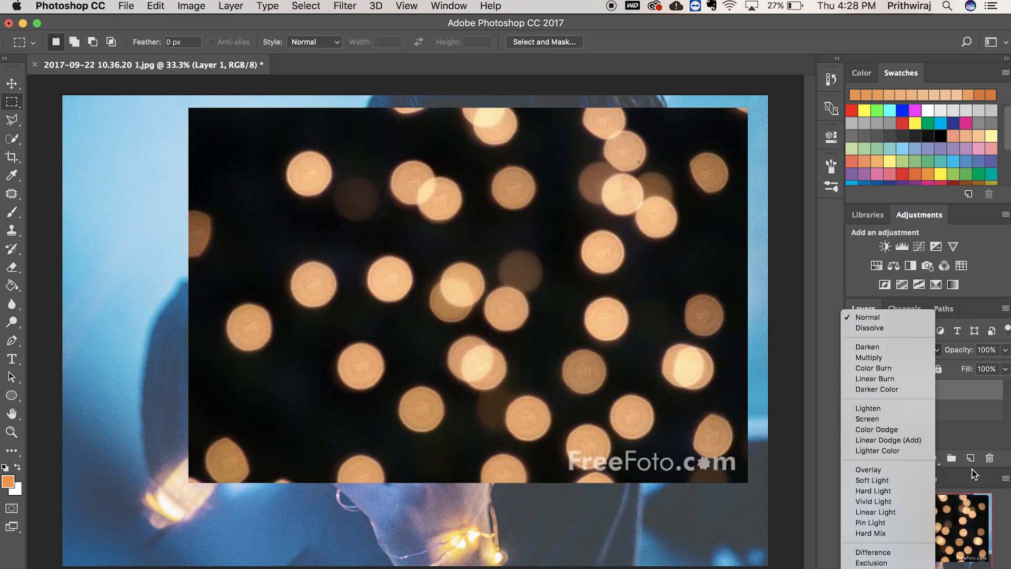
Try Screen, then set the pasted bokeh layer's blend mode to Linear Dodge (Add).
click(867, 419)
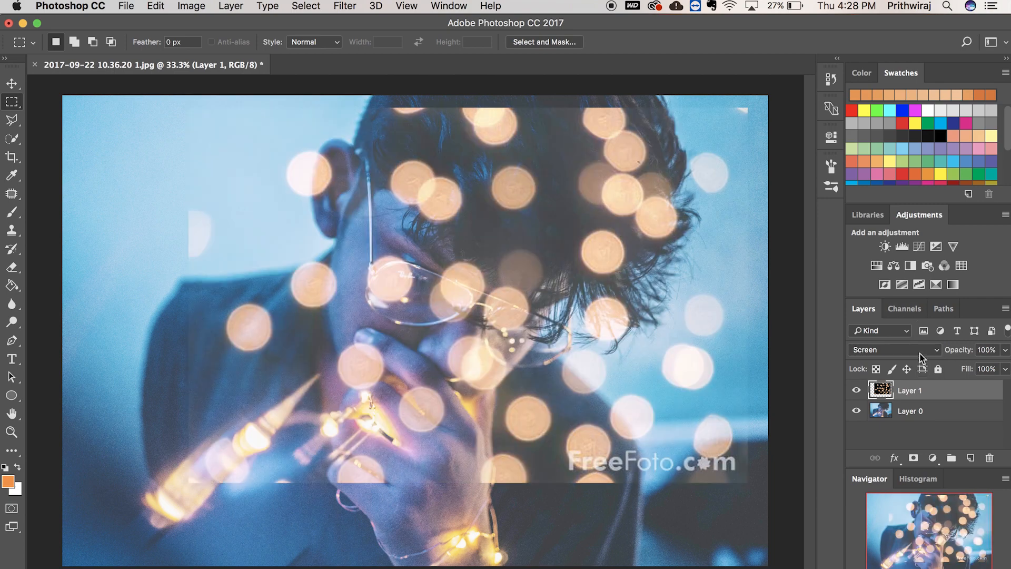
click(894, 350)
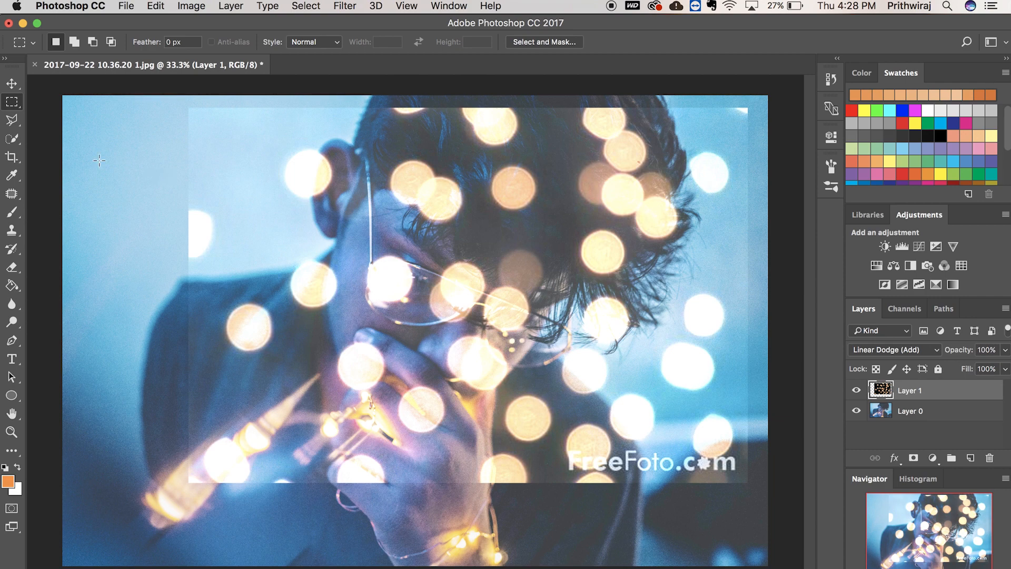
click(11, 83)
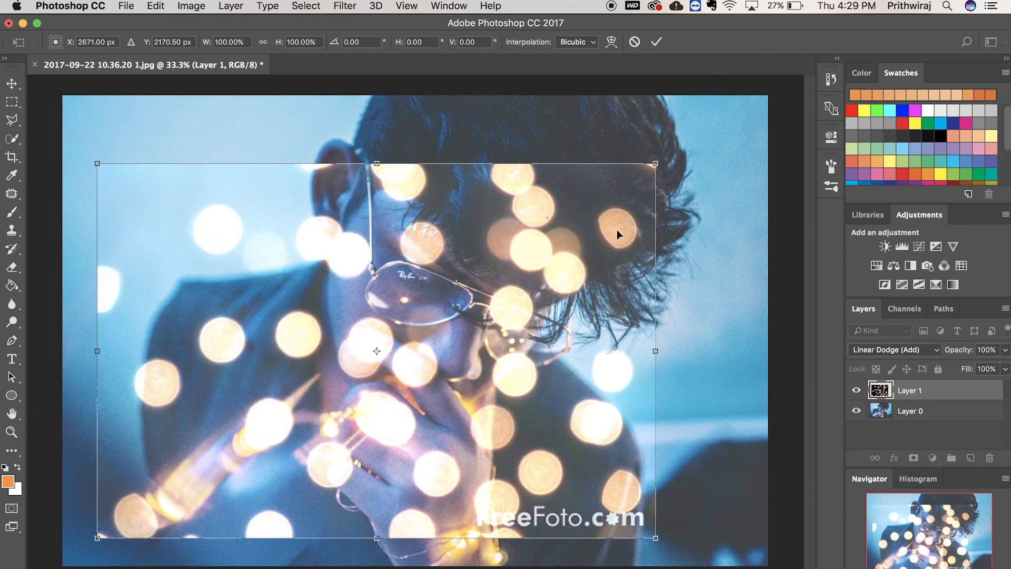
Drag the bokeh overlay down and to the left over the portrait.
drag(655, 350, 471, 413)
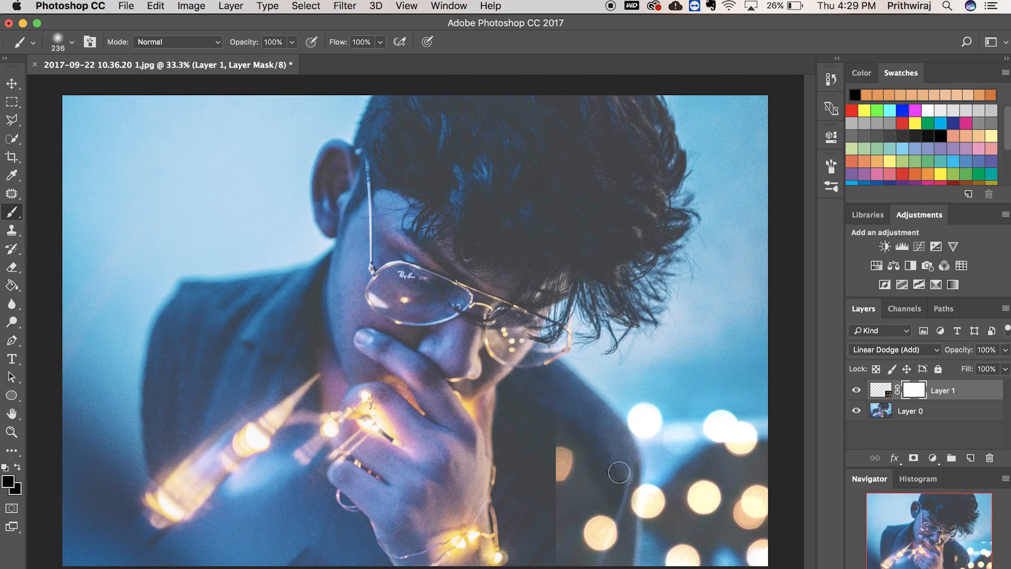
mouse_move(606, 425)
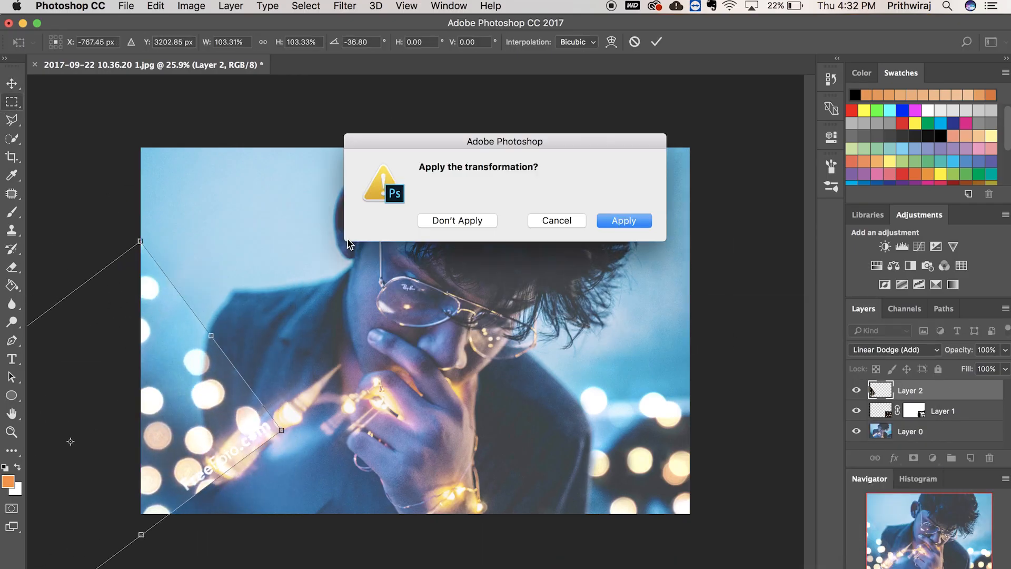
Apply the rotation of the second bokeh layer and switch to the Move tool.
click(622, 220)
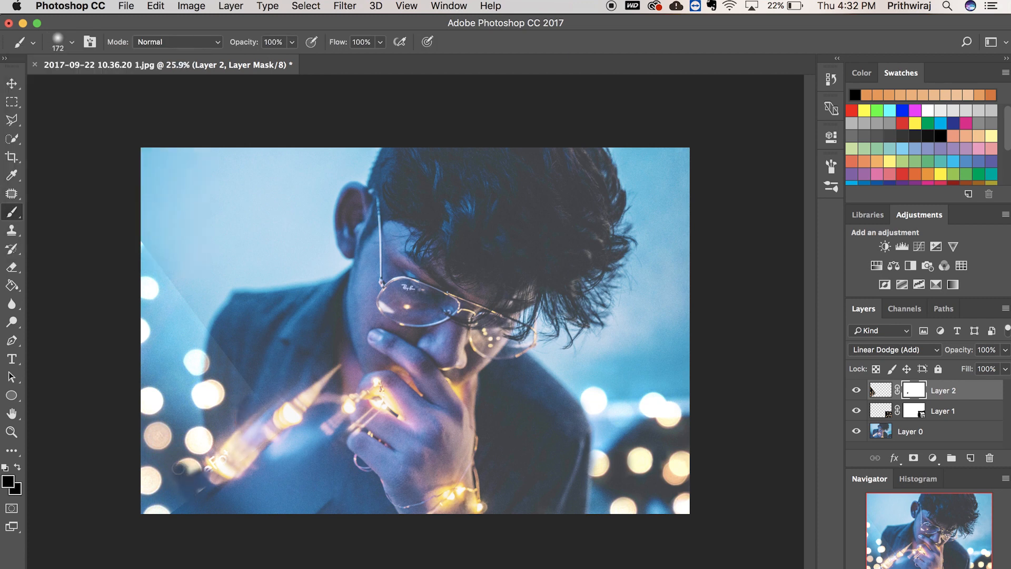
click(11, 83)
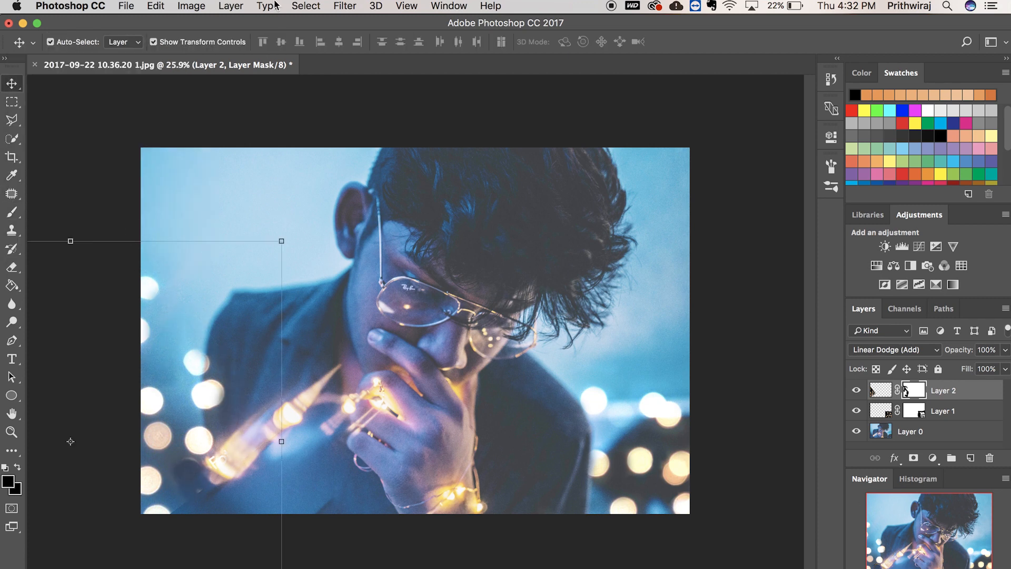